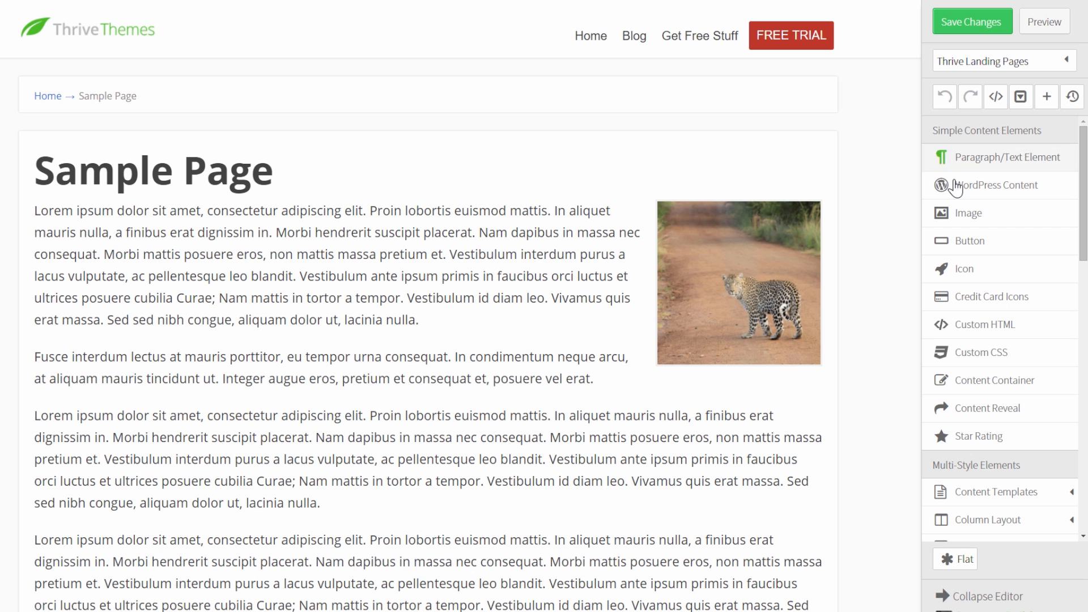
Step: Drag the Facebook comments element from the Comments group onto the page below the third paragraph
{"action": "scroll", "scroll_direction": "down", "scroll_amount": 3}
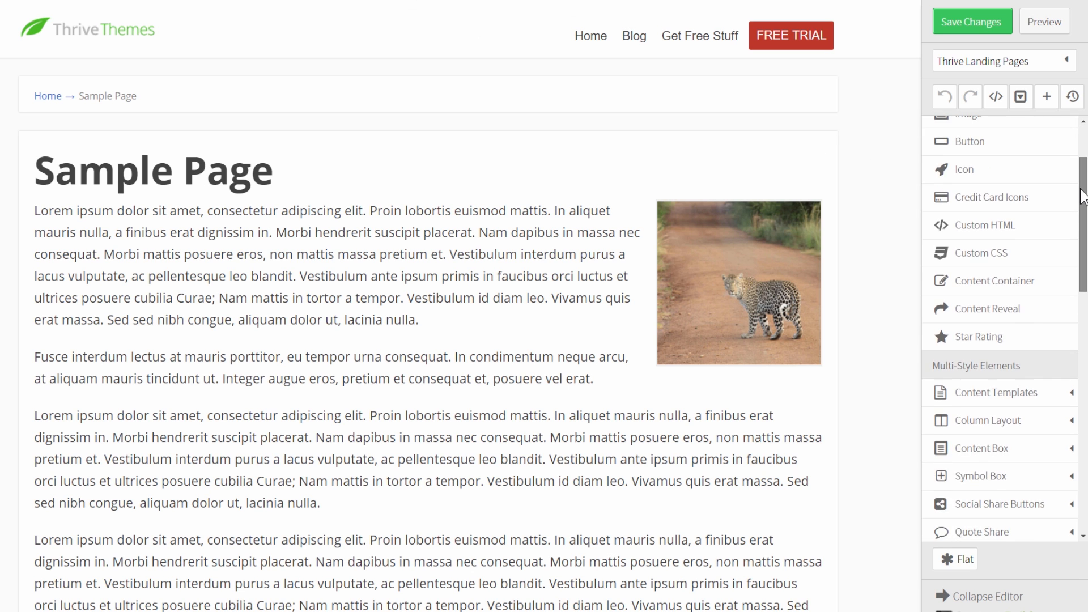
{"action": "scroll", "scroll_direction": "down", "scroll_amount": 3}
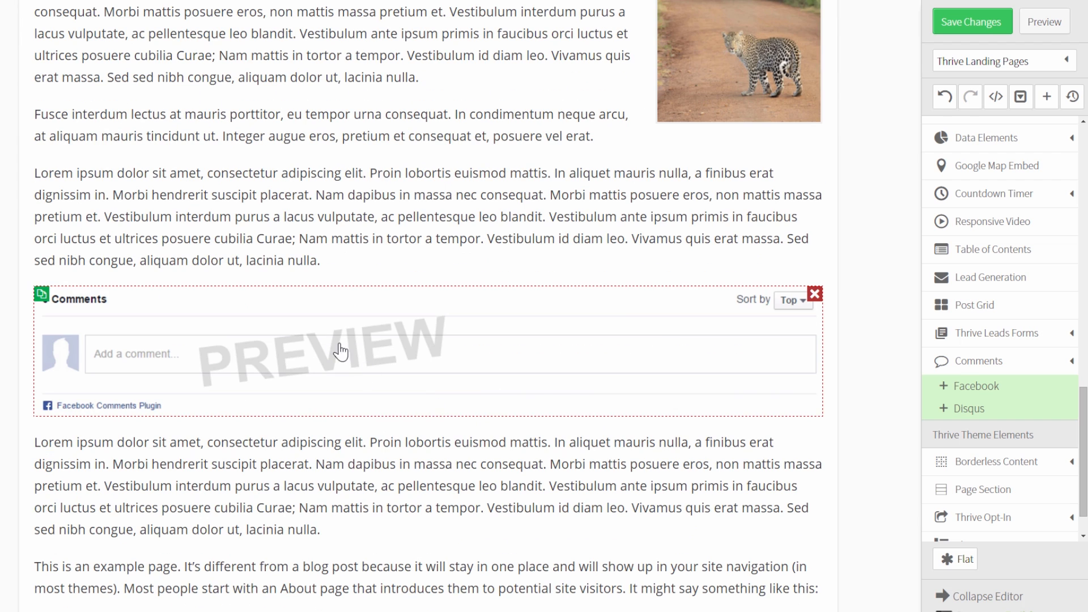
{"action": "mouse_move", "coordinate": [584, 314]}
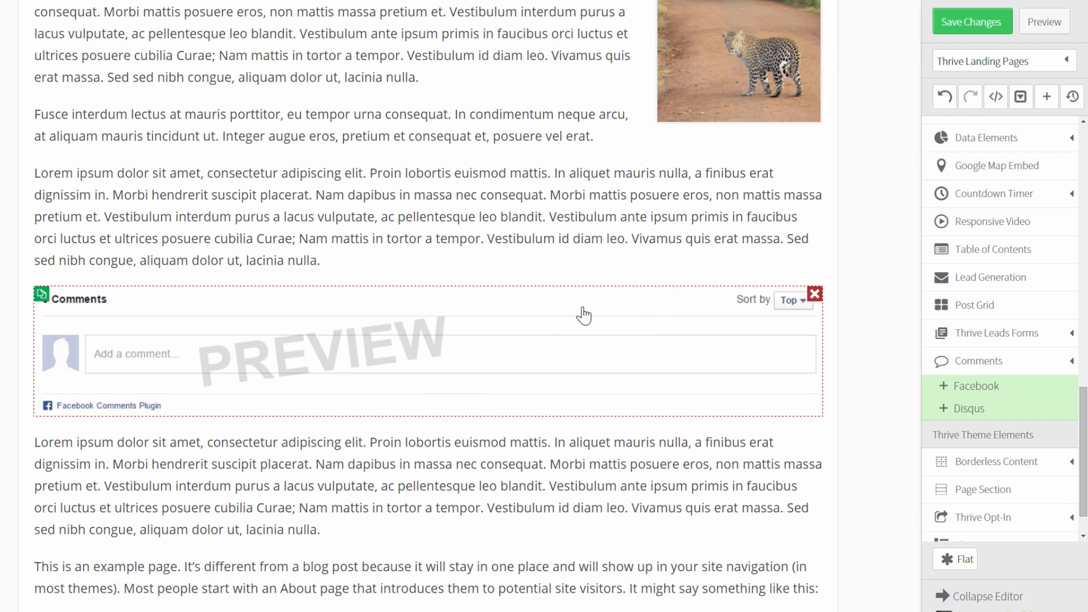
{"action": "mouse_move", "coordinate": [469, 353]}
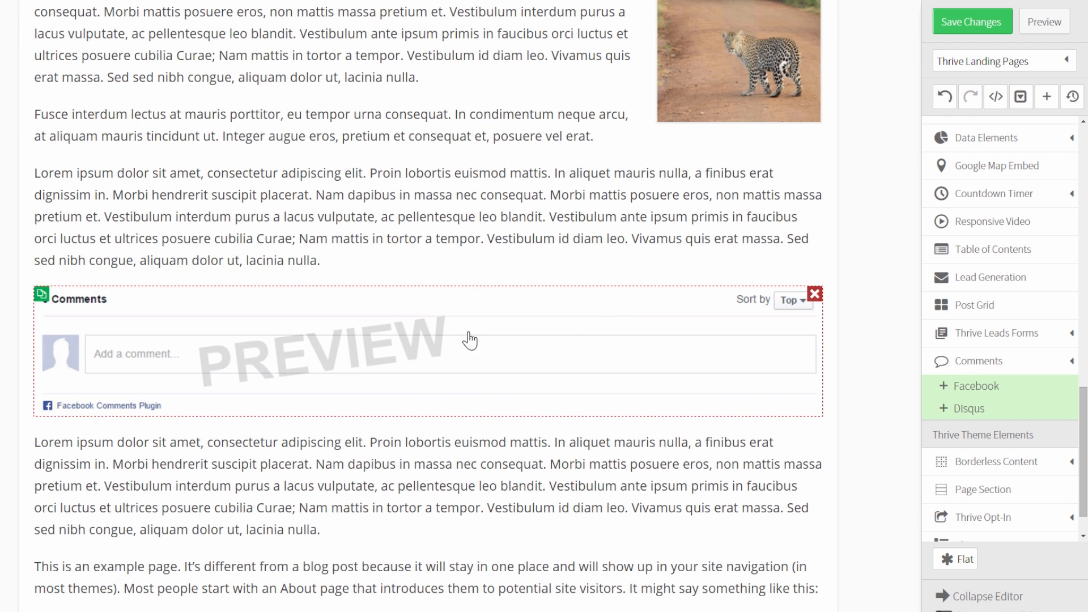
{"action": "mouse_move", "coordinate": [380, 375]}
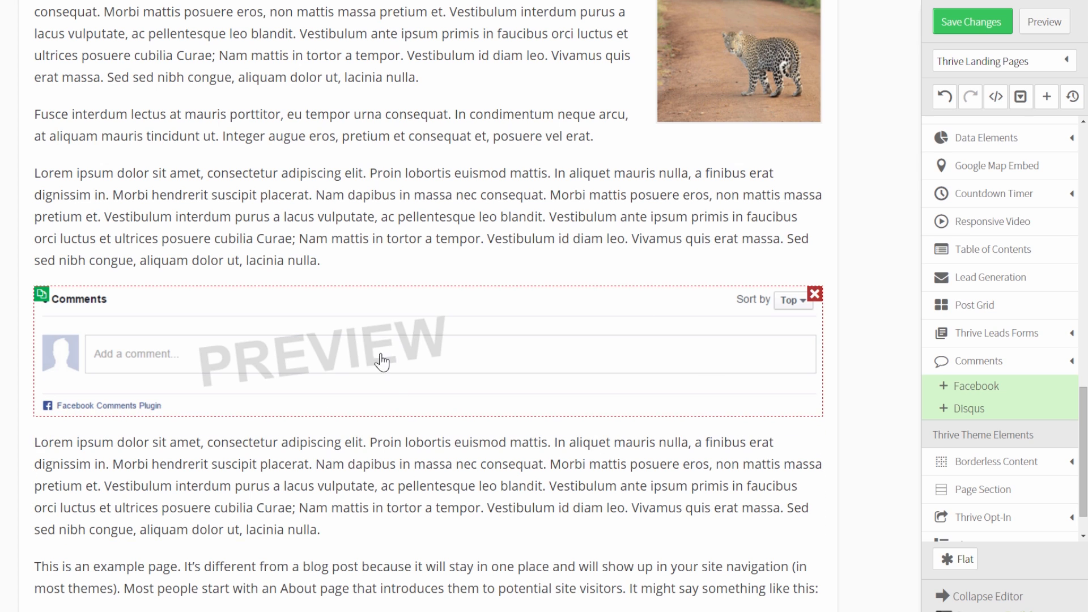
{"action": "mouse_move", "coordinate": [613, 363]}
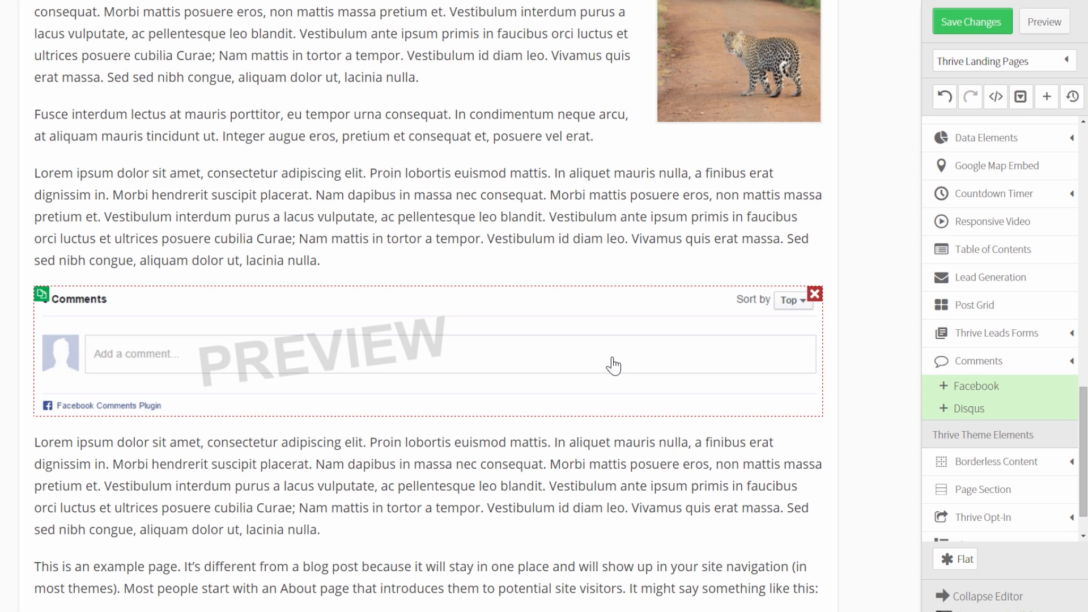
{"action": "mouse_move", "coordinate": [301, 380]}
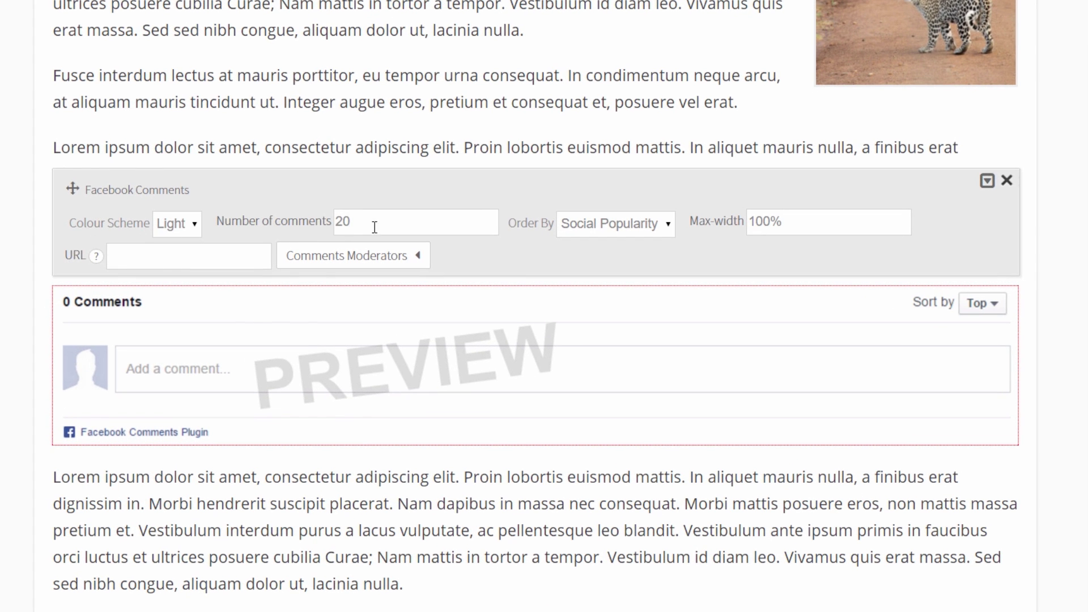
Step: Review the Facebook comments settings: light scheme, 20 comments, social-popularity order, 100% width
{"action": "double_click", "coordinate": [342, 222]}
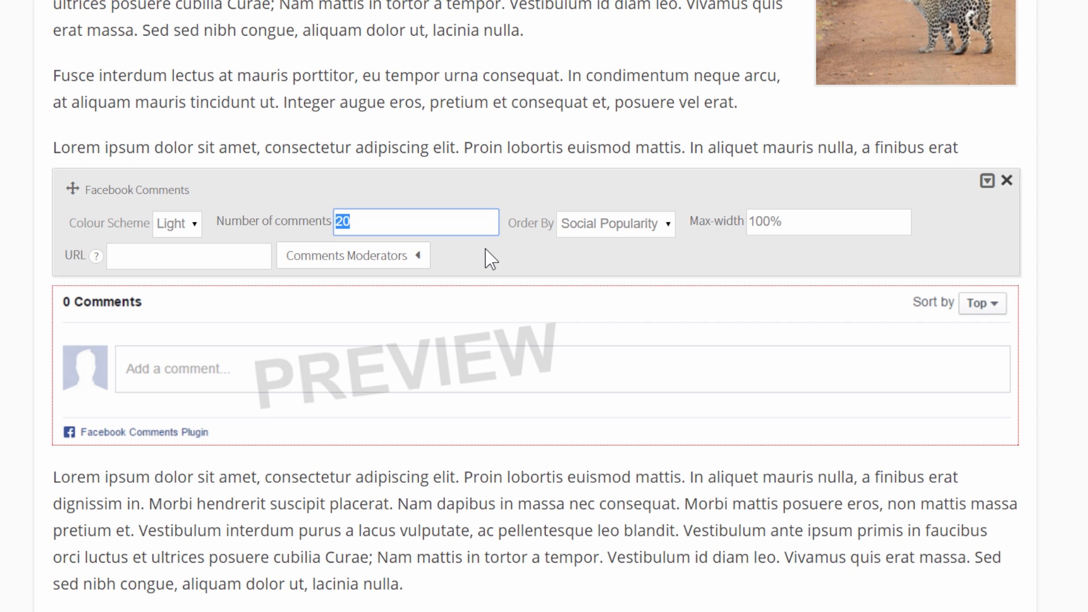
{"action": "mouse_move", "coordinate": [397, 266]}
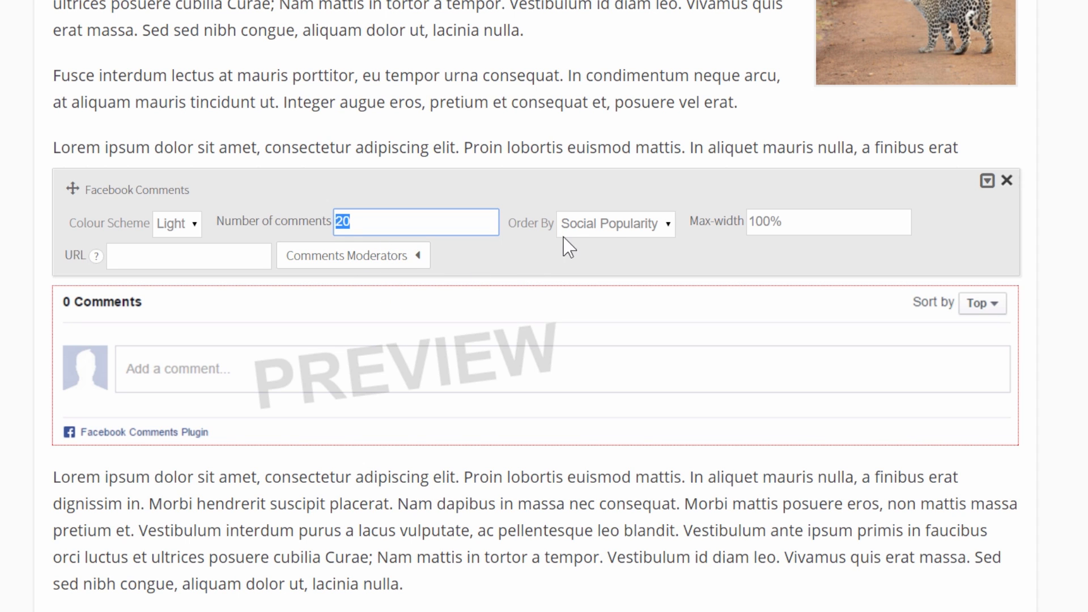
{"action": "left_click", "coordinate": [614, 223]}
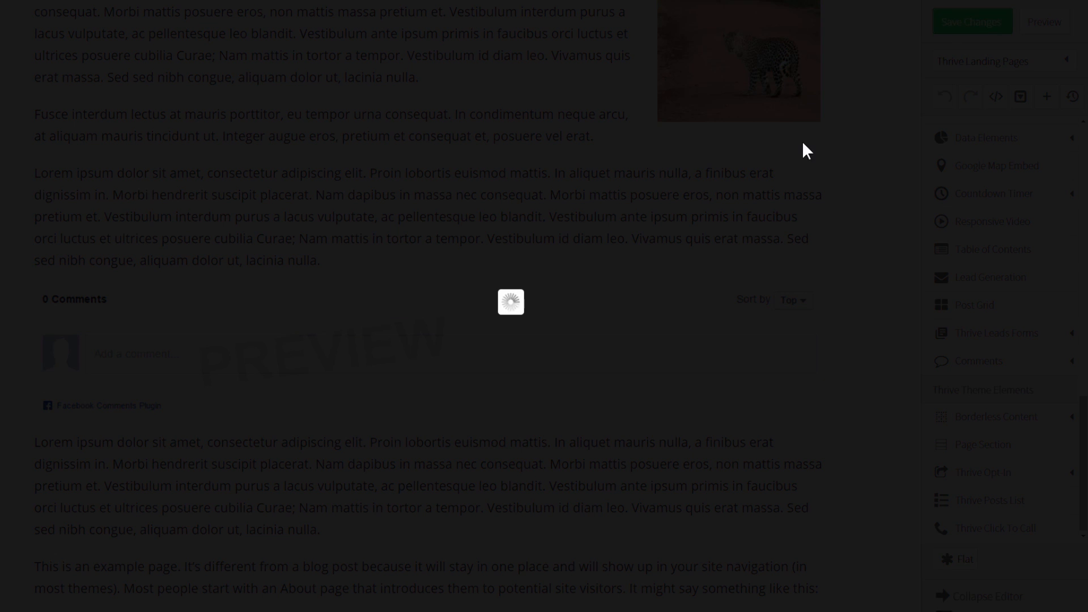
Step: Save the page and test the working Facebook comments box on the live Sample Page
{"action": "left_click", "coordinate": [972, 21]}
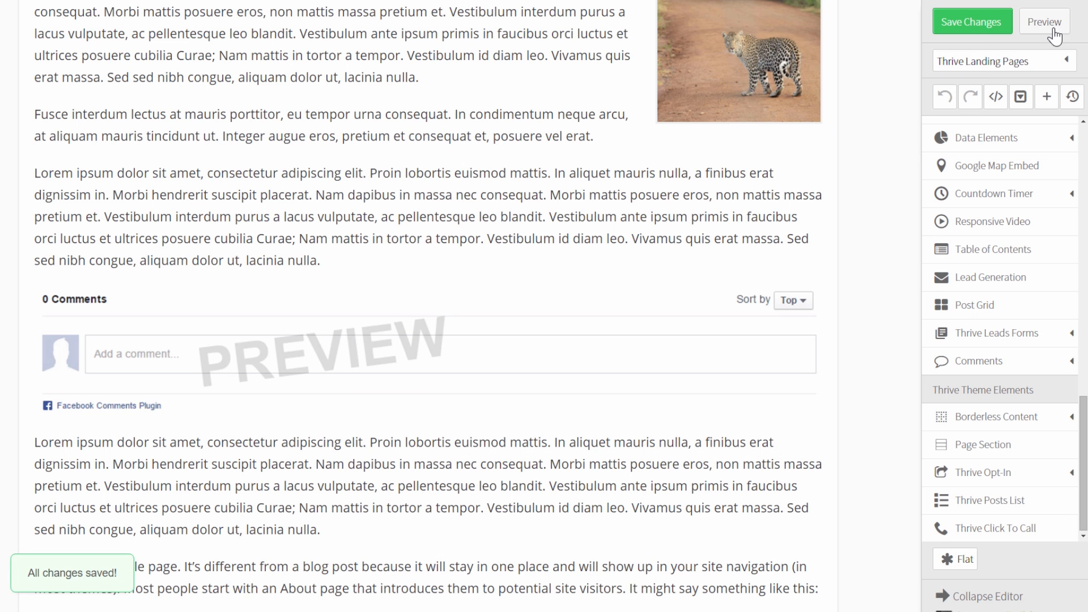
{"action": "left_click", "coordinate": [1041, 22]}
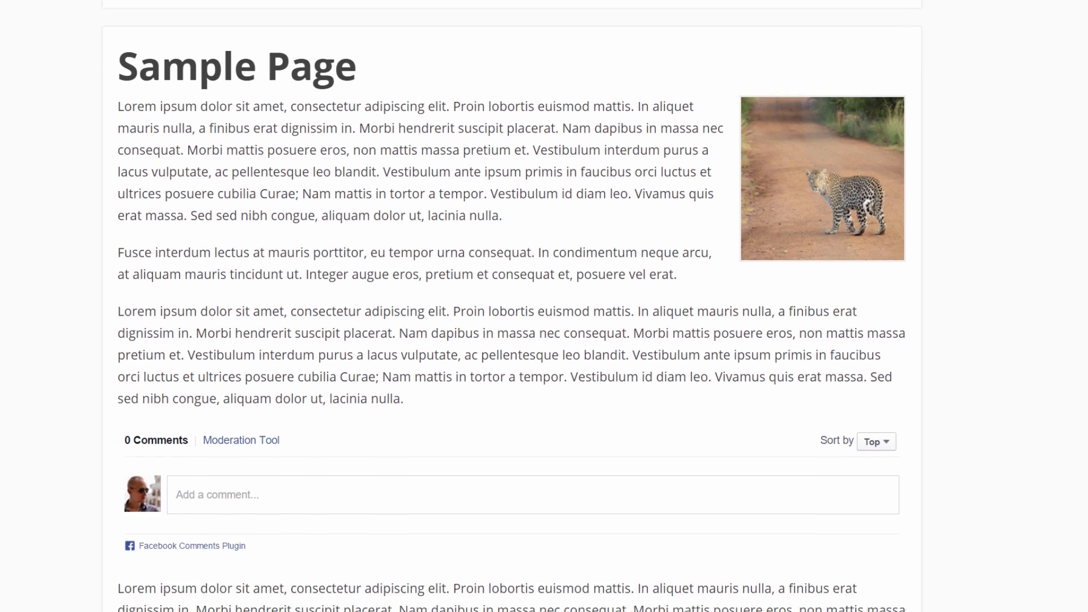
{"action": "scroll", "scroll_direction": "down", "scroll_amount": 3}
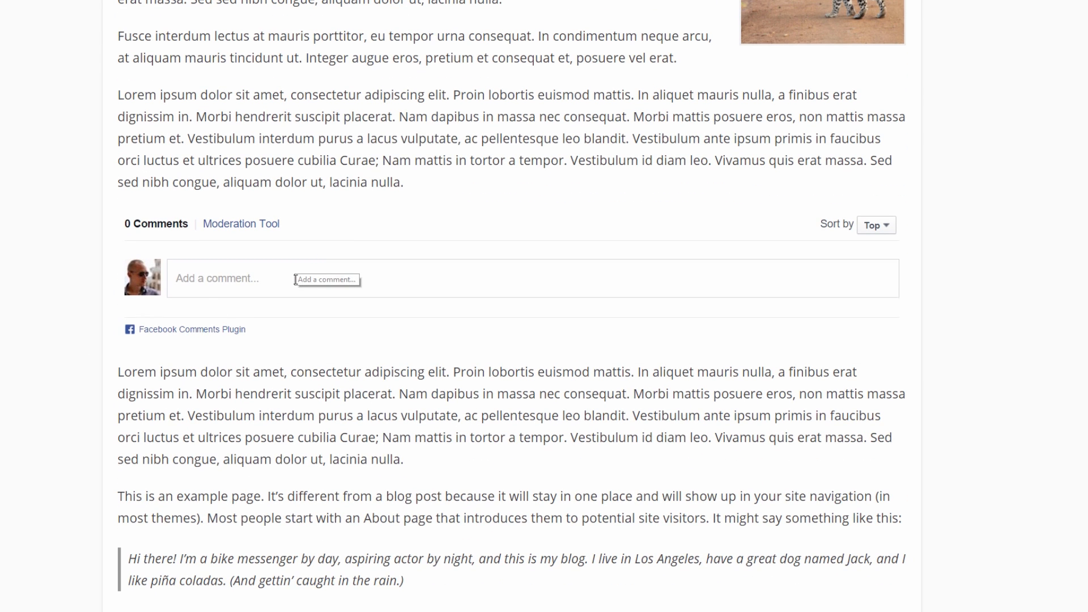
{"action": "left_click", "coordinate": [243, 278]}
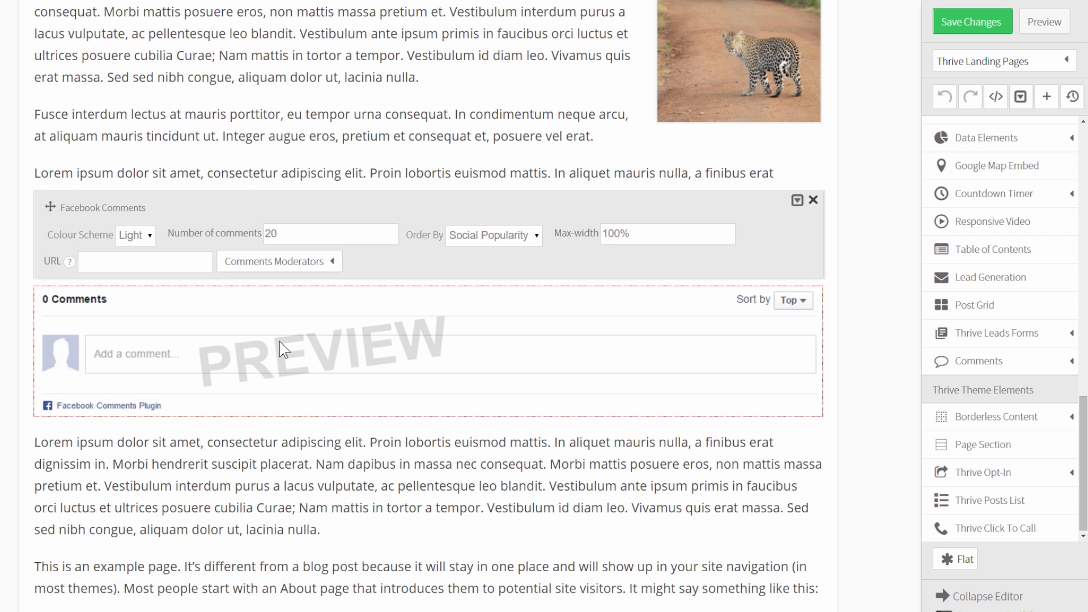
Step: Reopen the Facebook comments settings and focus the comments page URL field
{"action": "left_click", "coordinate": [113, 261]}
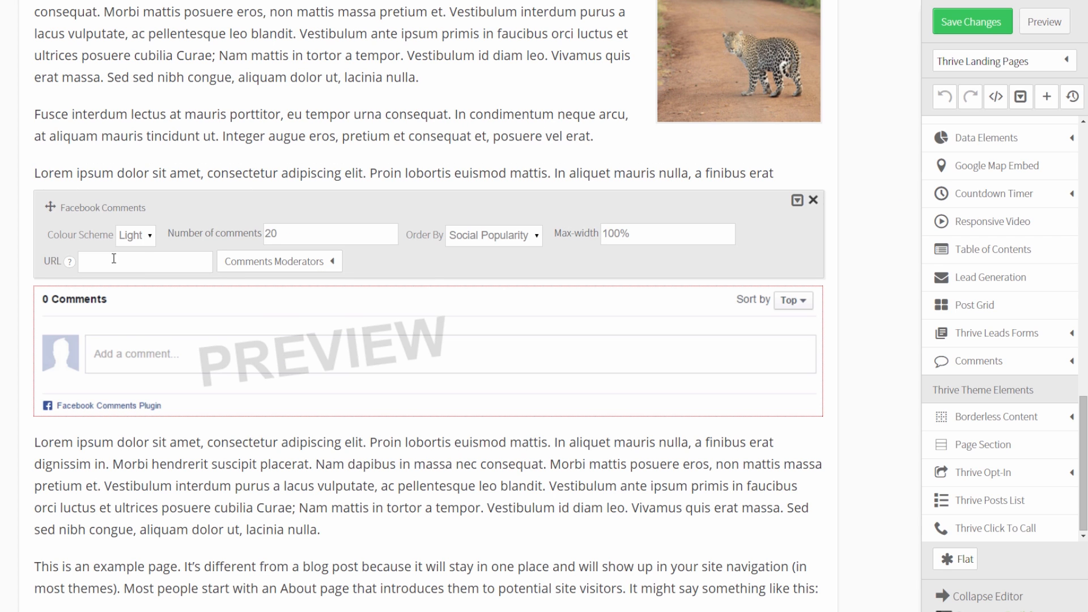
{"action": "left_click", "coordinate": [279, 261]}
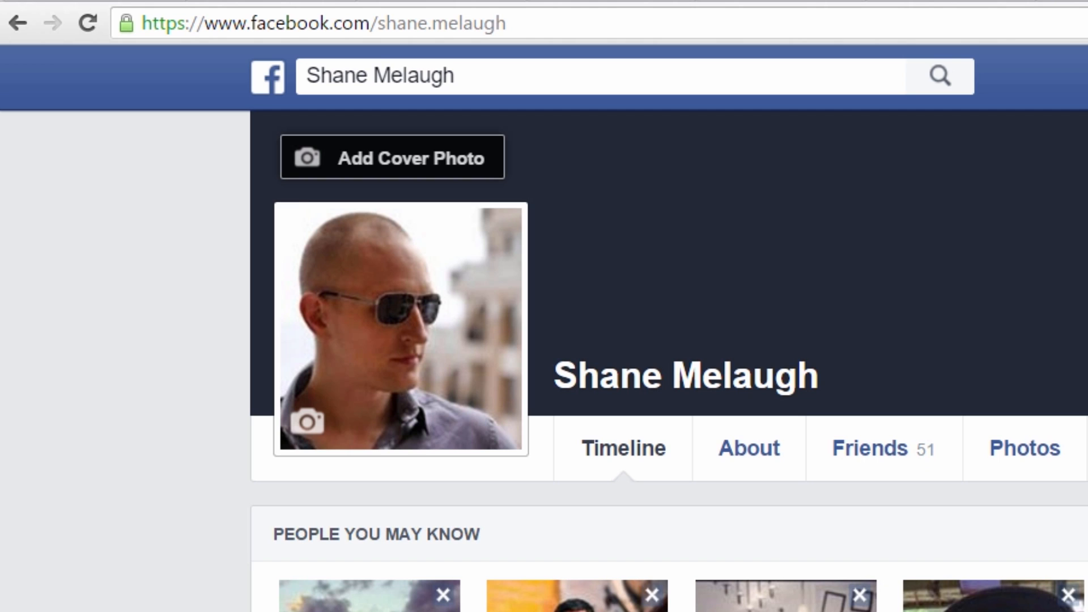
Step: Select the profile username from the Facebook profile page's web address
{"action": "left_click", "coordinate": [378, 24]}
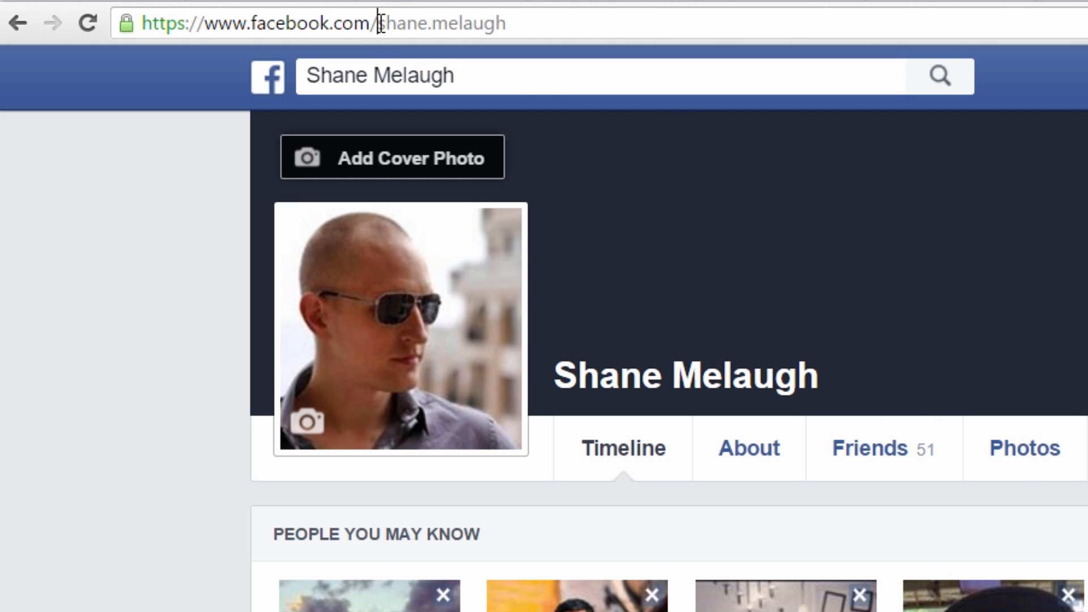
{"action": "double_click", "coordinate": [440, 22]}
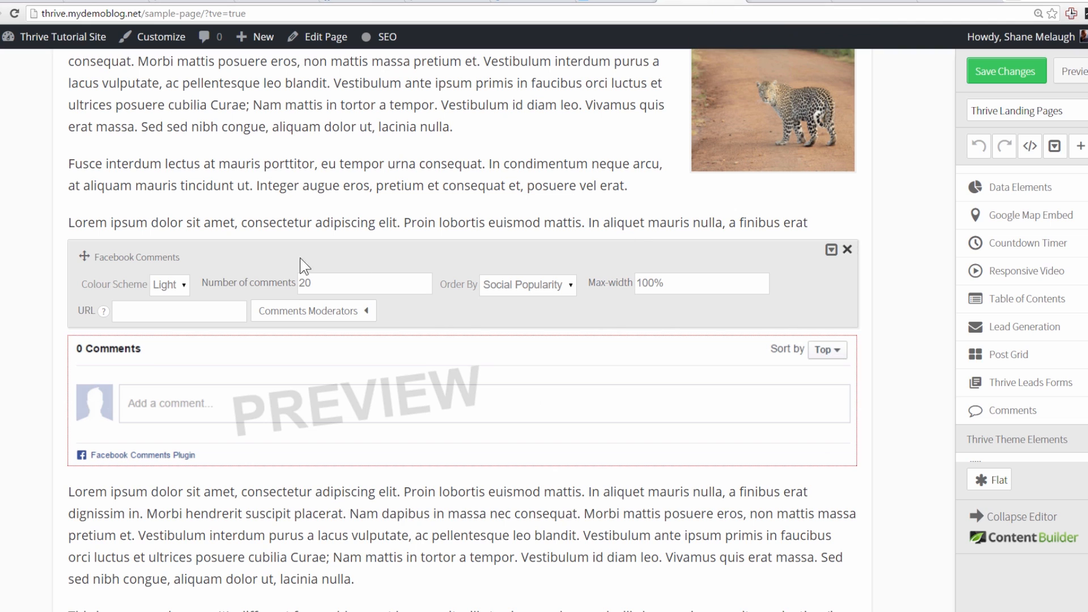
Step: Add shane.melaugh as a Facebook comment moderator in the Comments Moderators list
{"action": "left_click", "coordinate": [313, 310]}
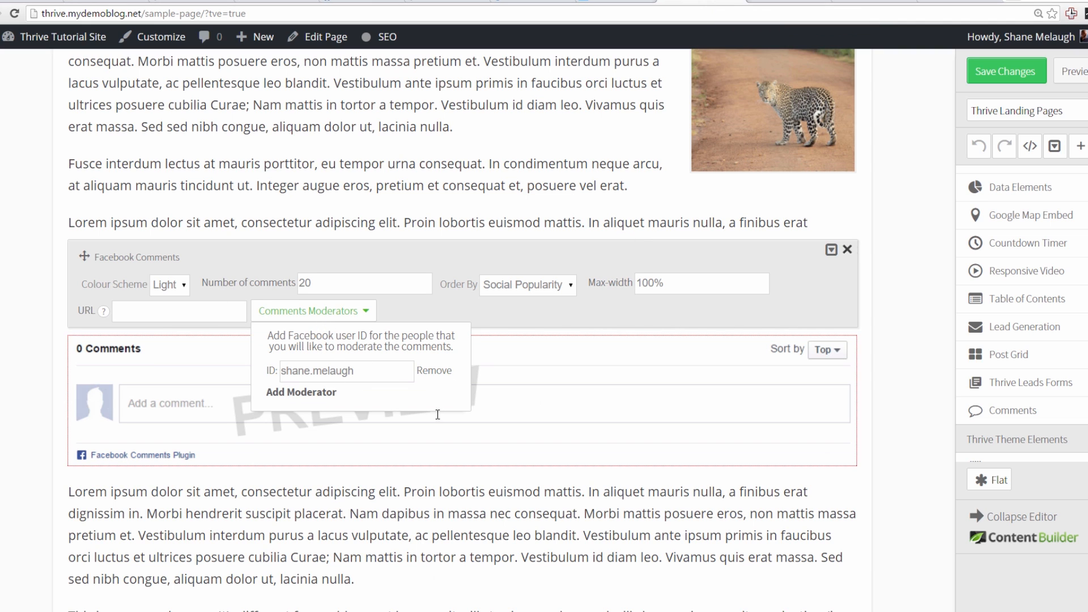
{"action": "mouse_move", "coordinate": [382, 403]}
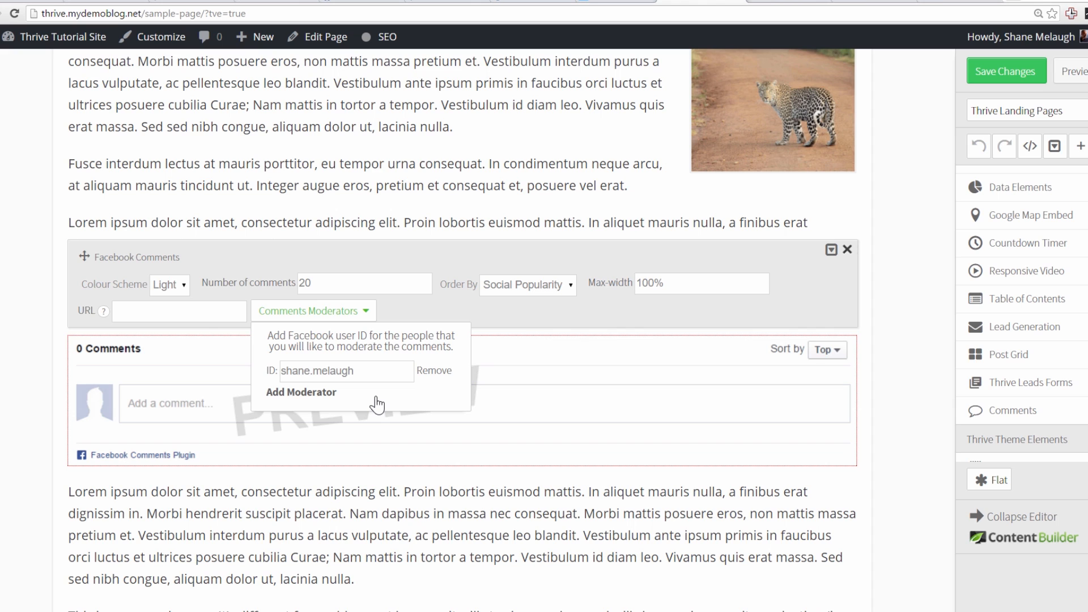
{"action": "mouse_move", "coordinate": [397, 402]}
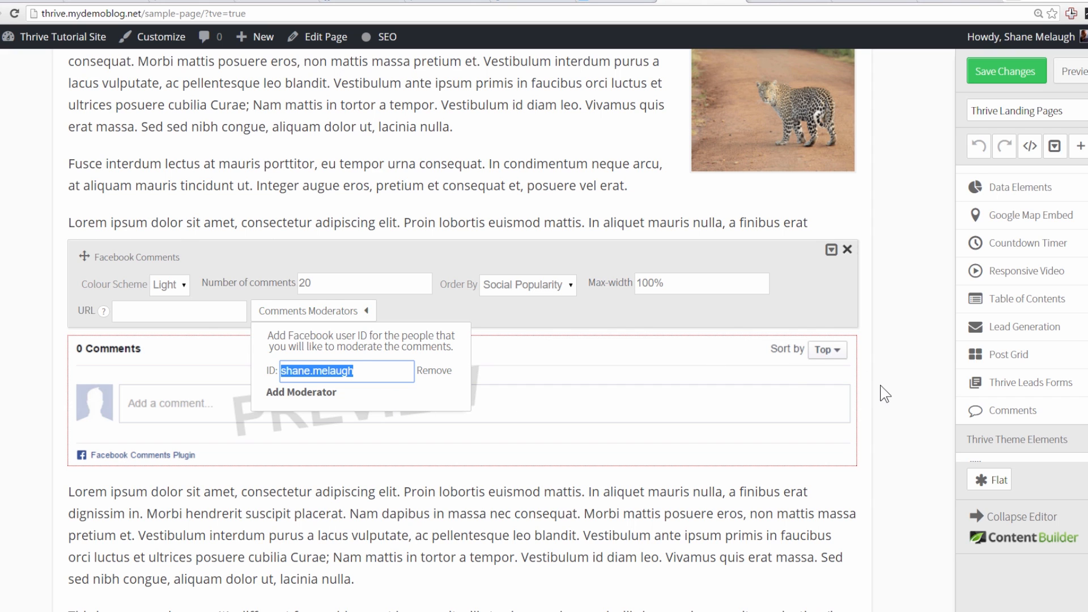
{"action": "mouse_move", "coordinate": [687, 431]}
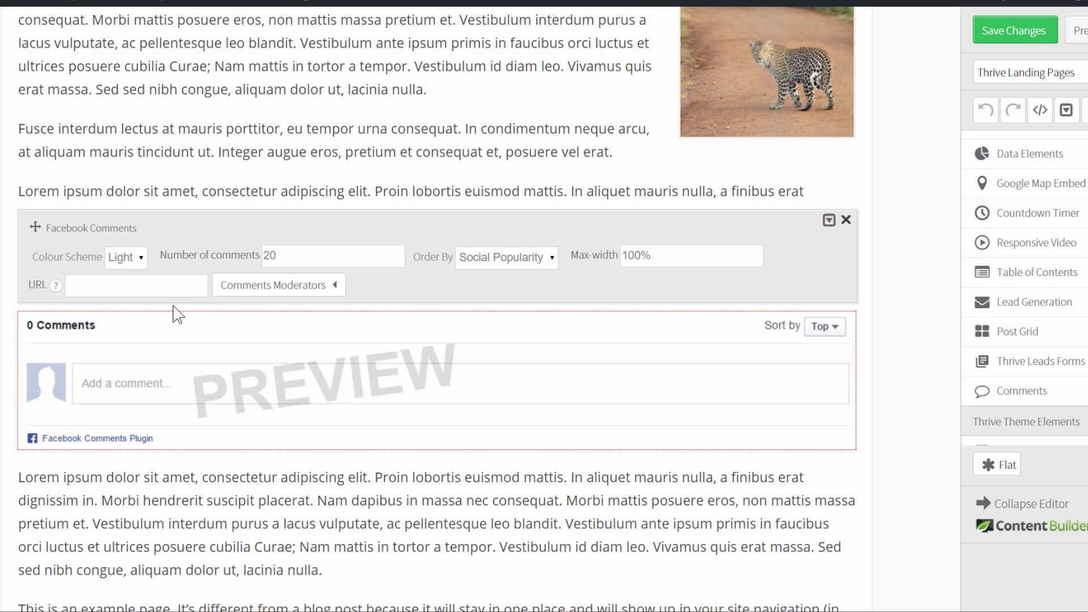
Step: Replace the Facebook comments element with a Disqus one and select its forum name focusaction
{"action": "left_click", "coordinate": [136, 285]}
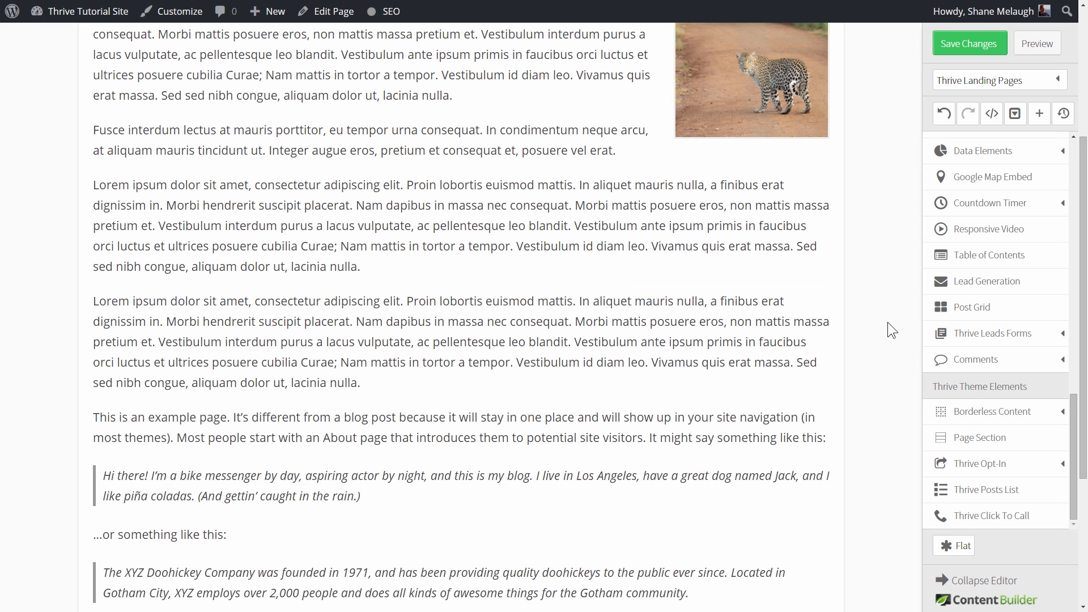
{"action": "mouse_move", "coordinate": [978, 363]}
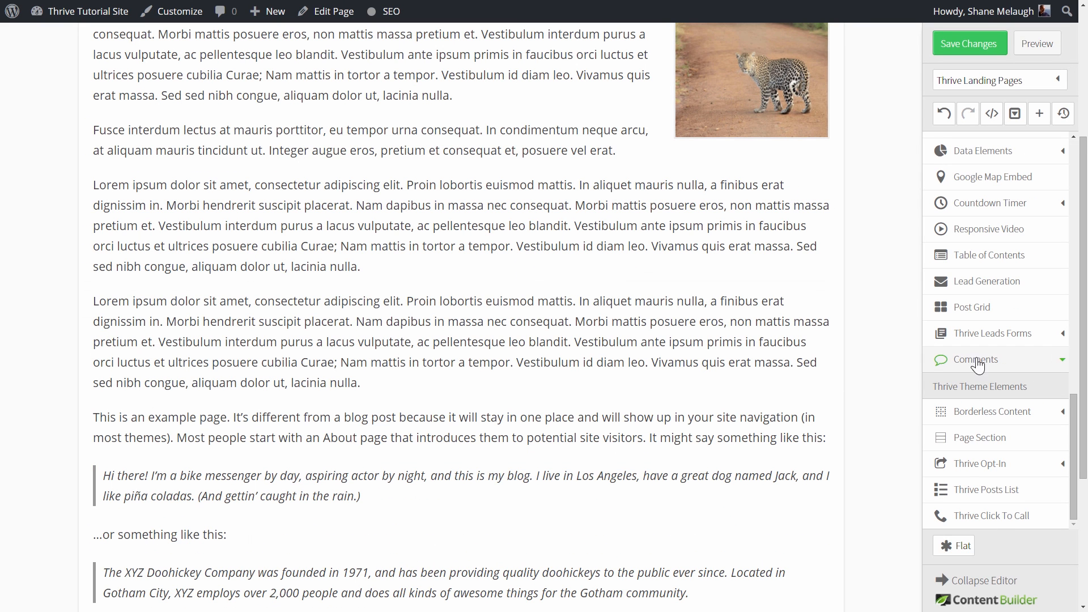
{"action": "left_click", "coordinate": [976, 359]}
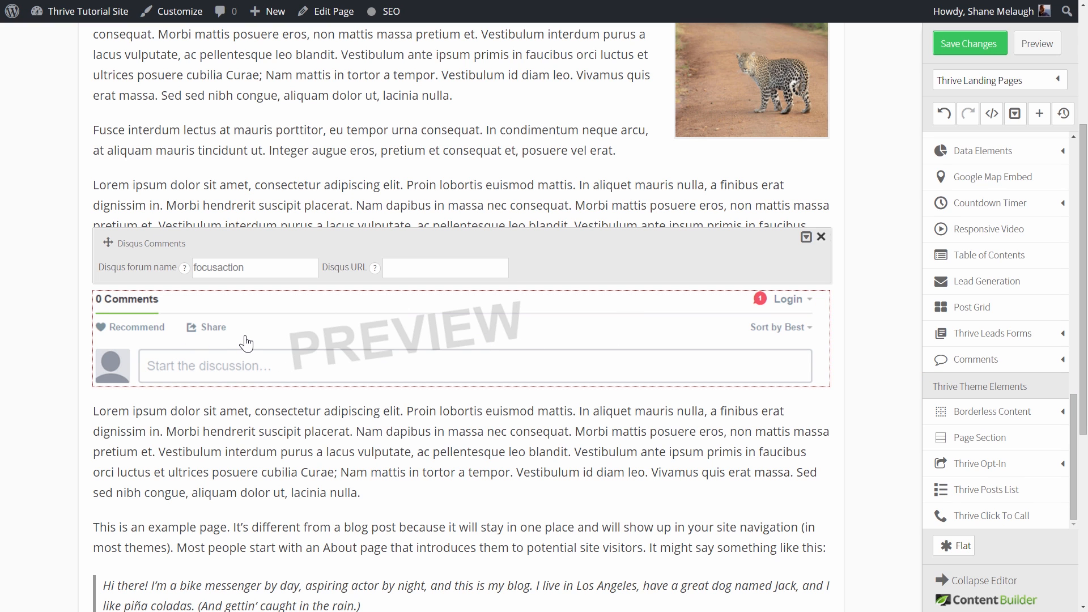
{"action": "mouse_move", "coordinate": [180, 270]}
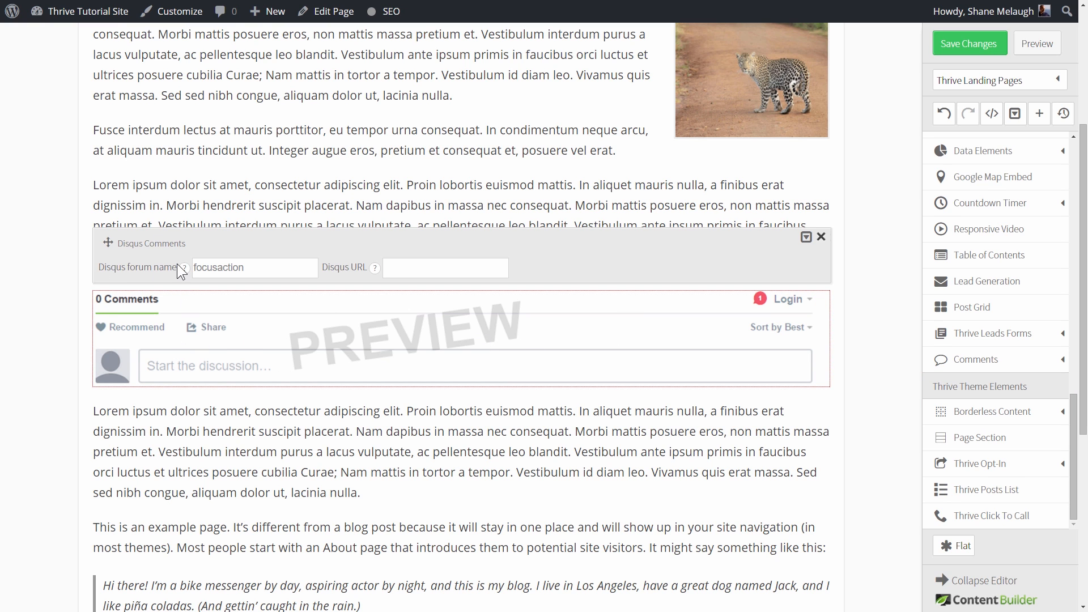
{"action": "left_click", "coordinate": [254, 267]}
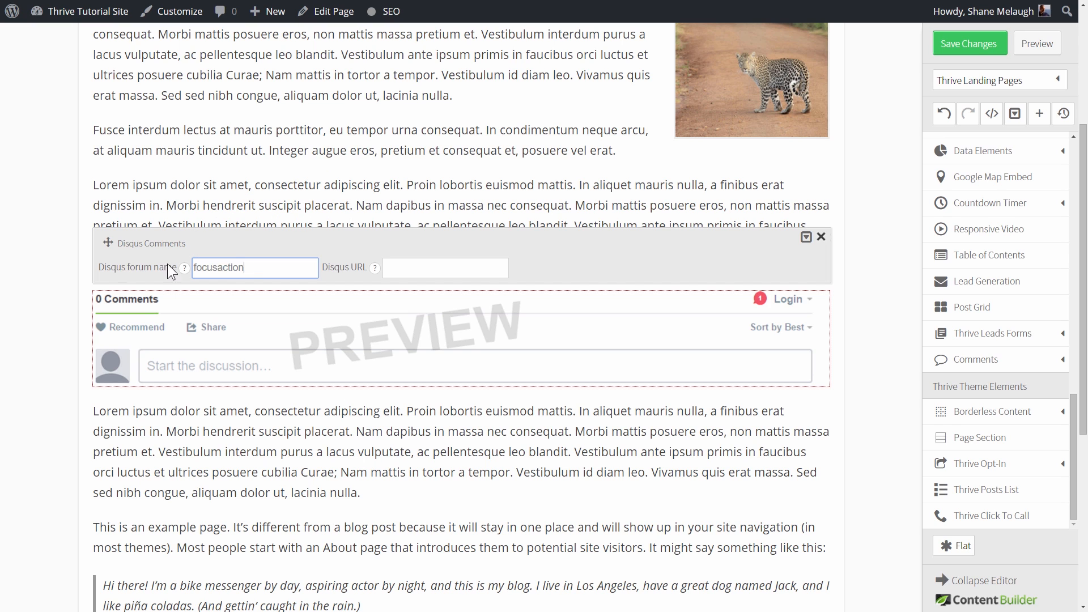
{"action": "double_click", "coordinate": [217, 267]}
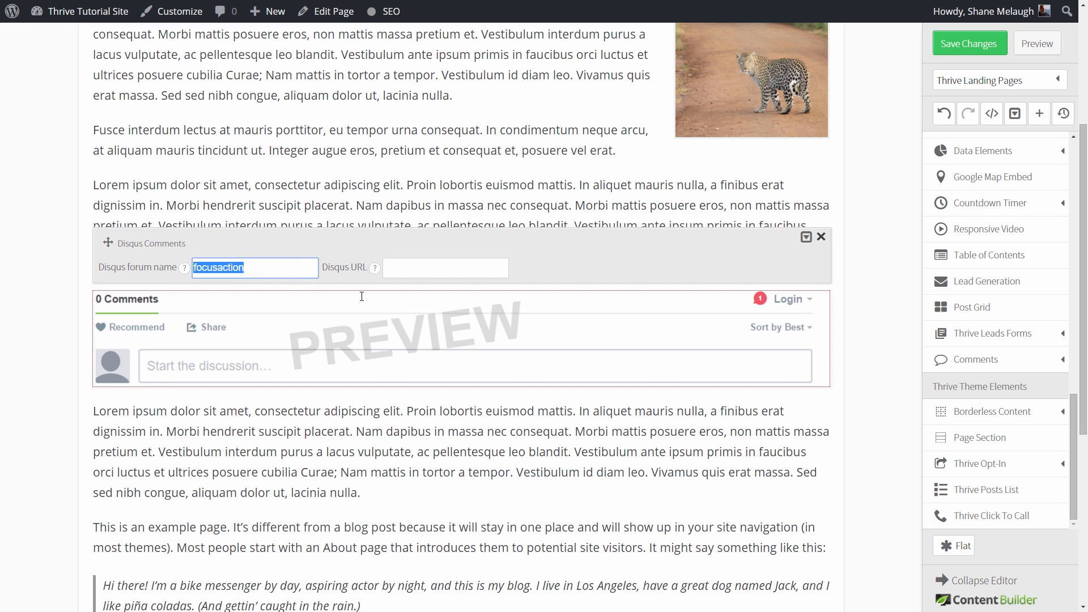
{"action": "mouse_move", "coordinate": [281, 277]}
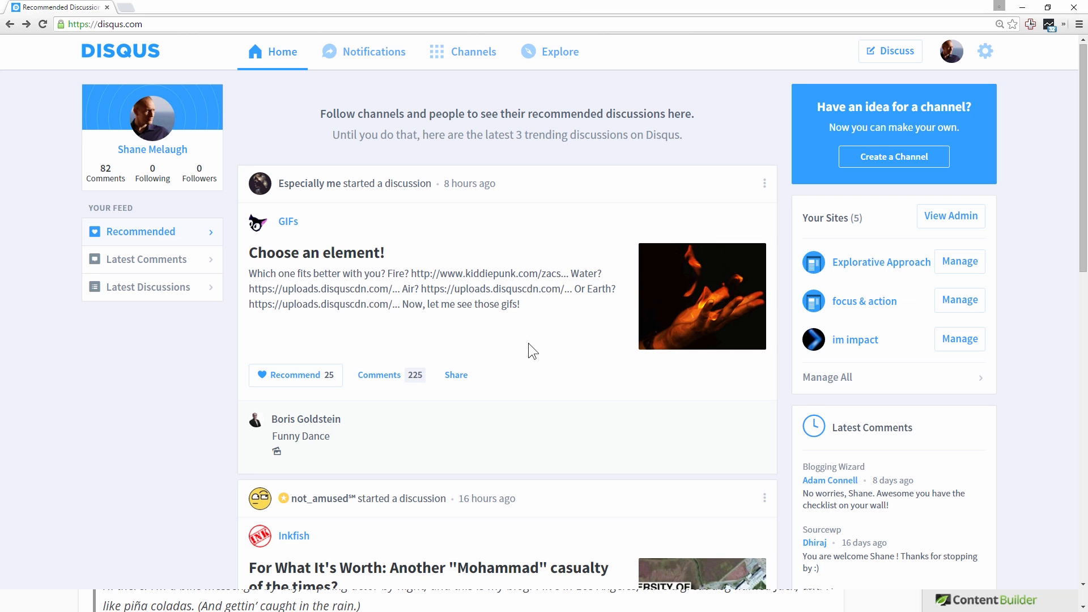
{"action": "mouse_move", "coordinate": [547, 355]}
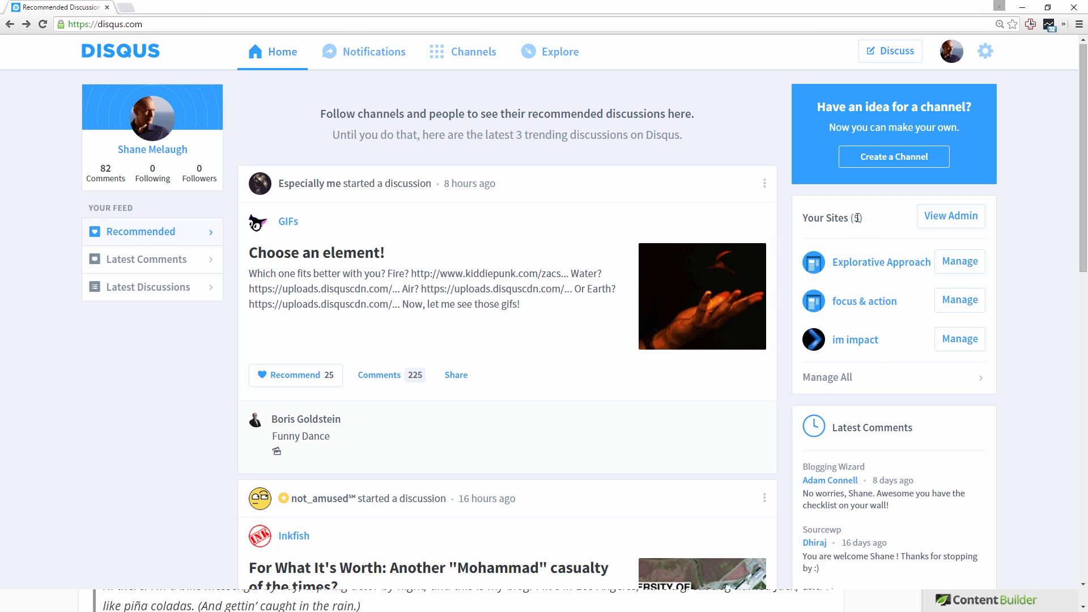
Step: Open the im impact community on Disqus and select its forum shortname imimpact from the address
{"action": "left_click", "coordinate": [855, 340]}
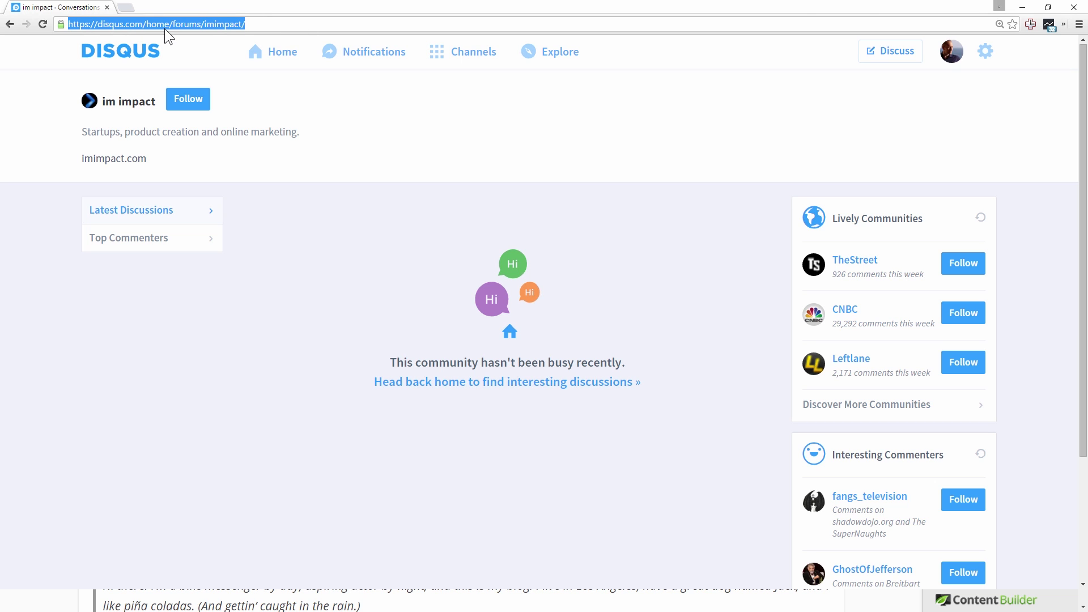
{"action": "left_click", "coordinate": [213, 25]}
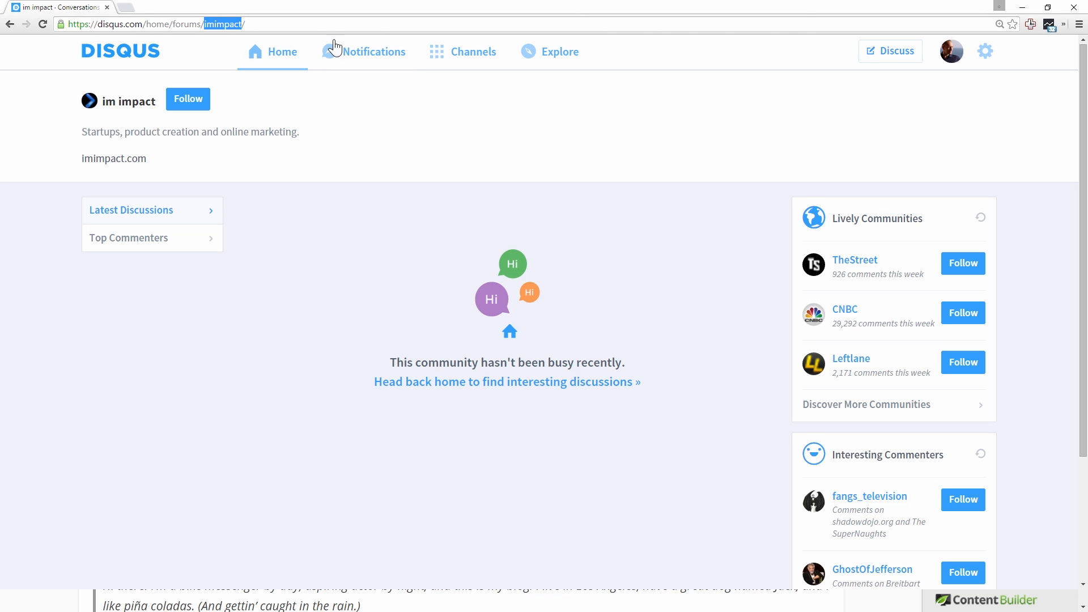
{"action": "mouse_move", "coordinate": [378, 36]}
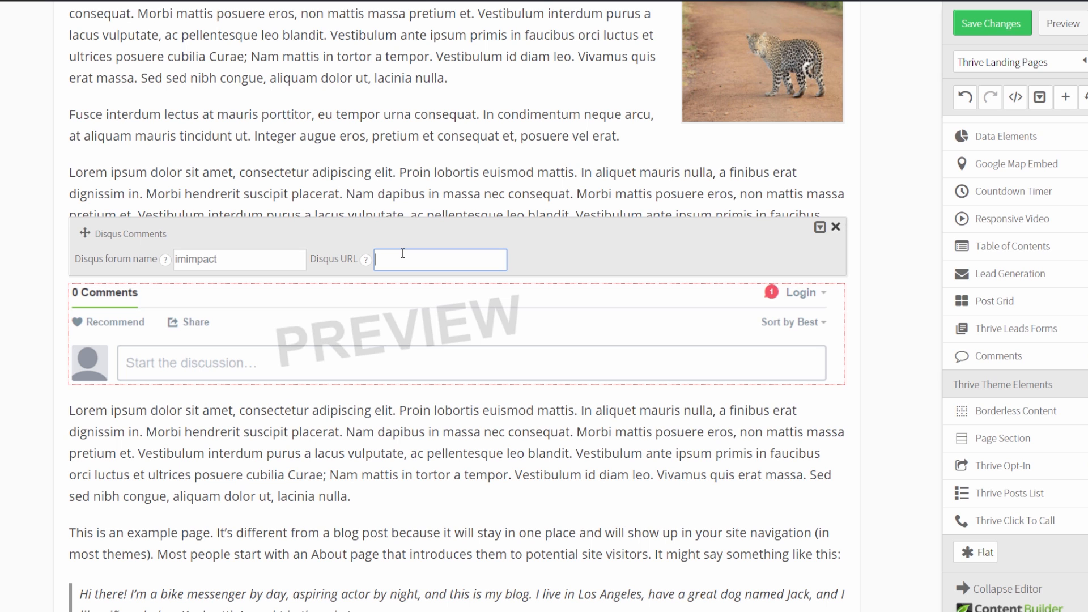
{"action": "mouse_move", "coordinate": [966, 56]}
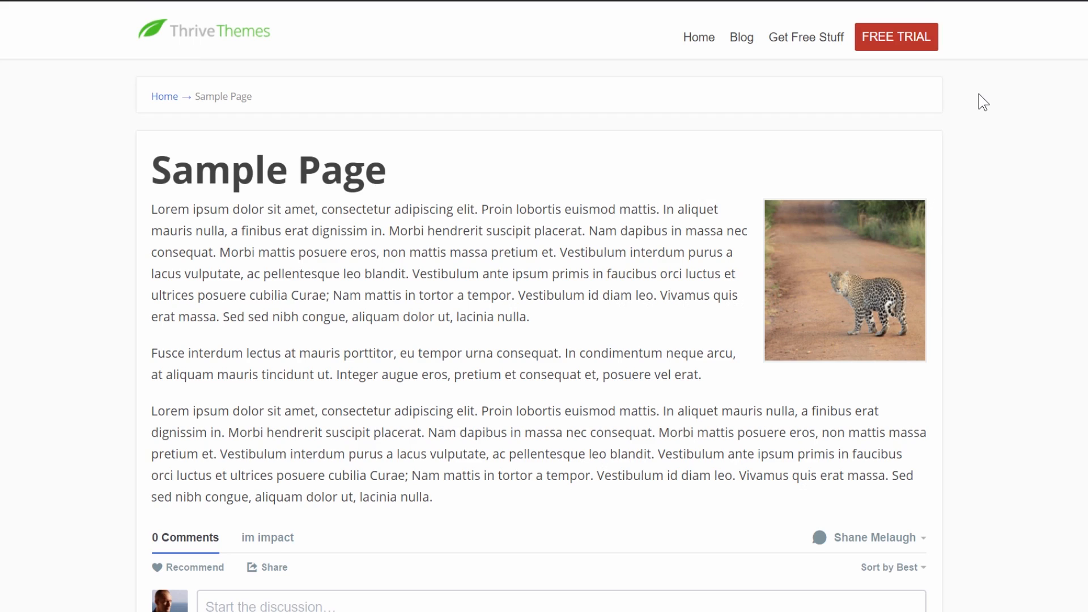
Step: View the live Sample Page showing the working im impact Disqus comment box beneath the article
{"action": "scroll", "scroll_direction": "down", "scroll_amount": 3}
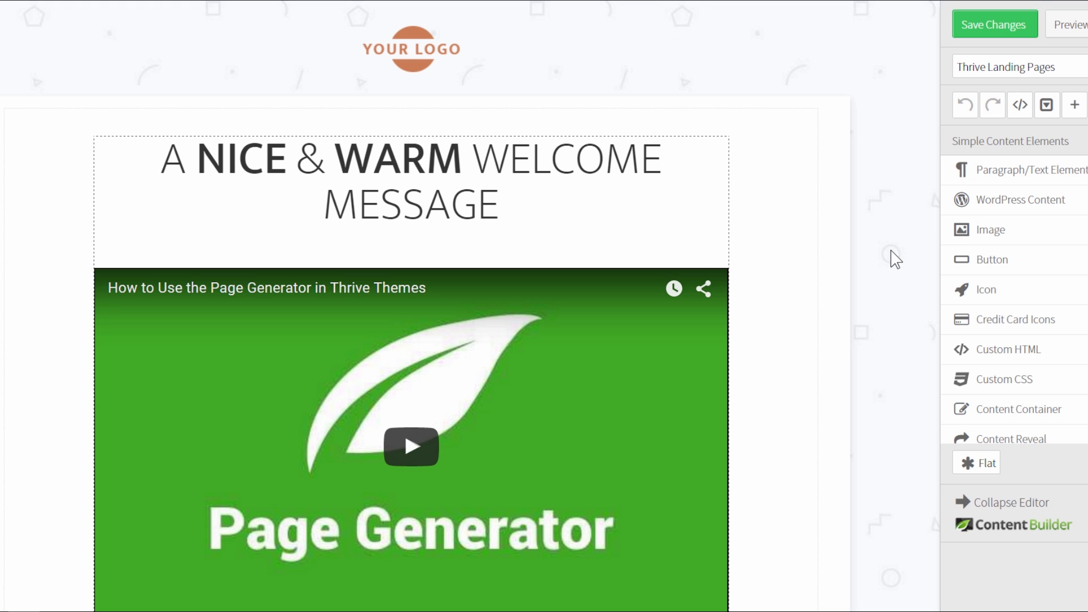
{"action": "mouse_move", "coordinate": [1020, 104]}
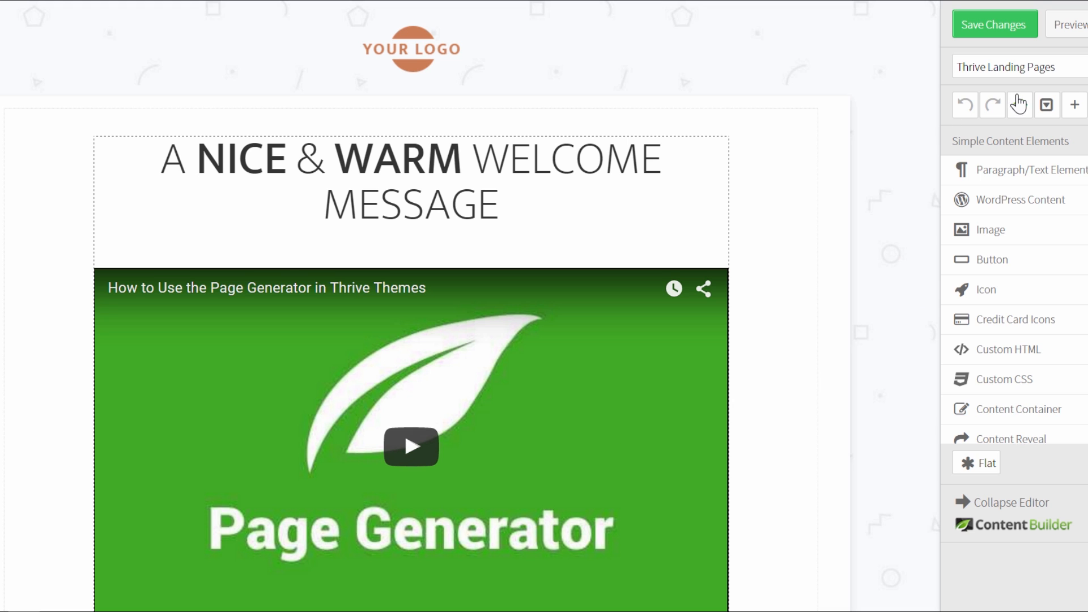
Step: Scroll down the landing page to its Facebook, Twitter and RSS social icons and footer
{"action": "scroll", "scroll_direction": "down", "scroll_amount": 3}
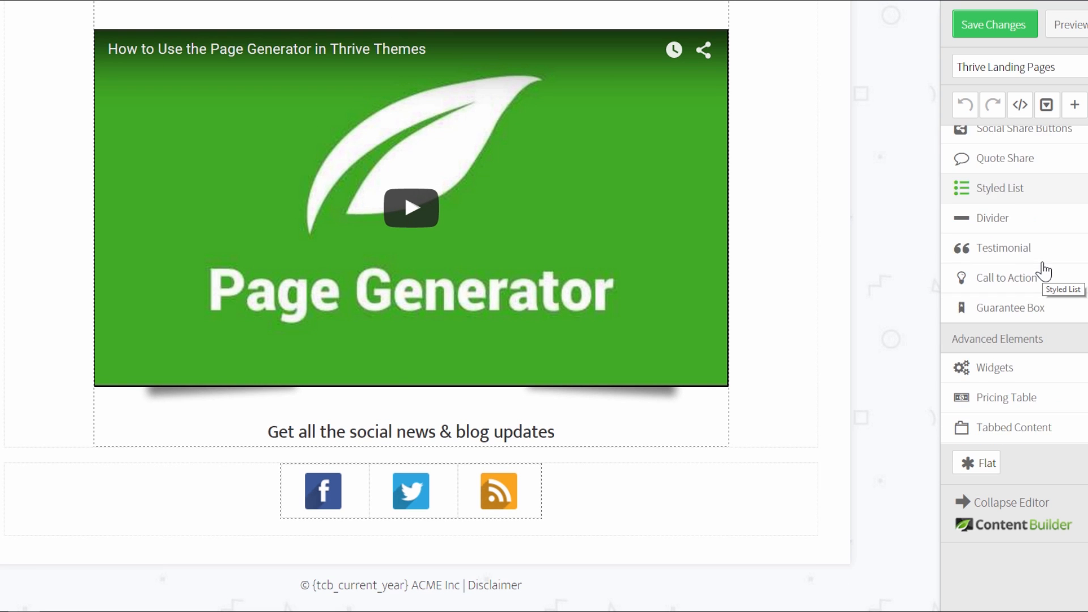
{"action": "scroll", "scroll_direction": "down", "scroll_amount": 3}
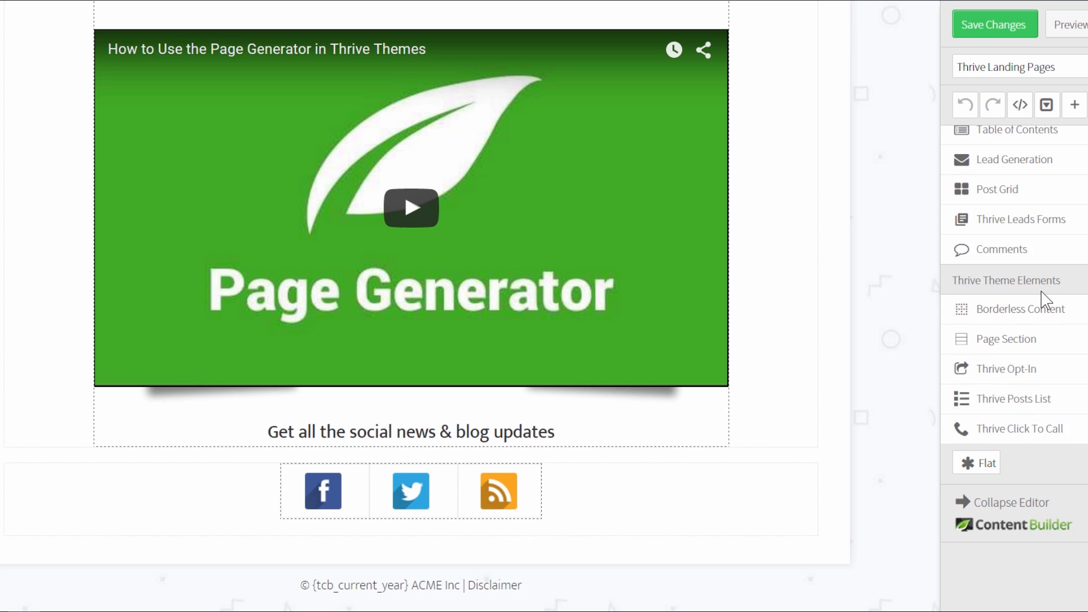